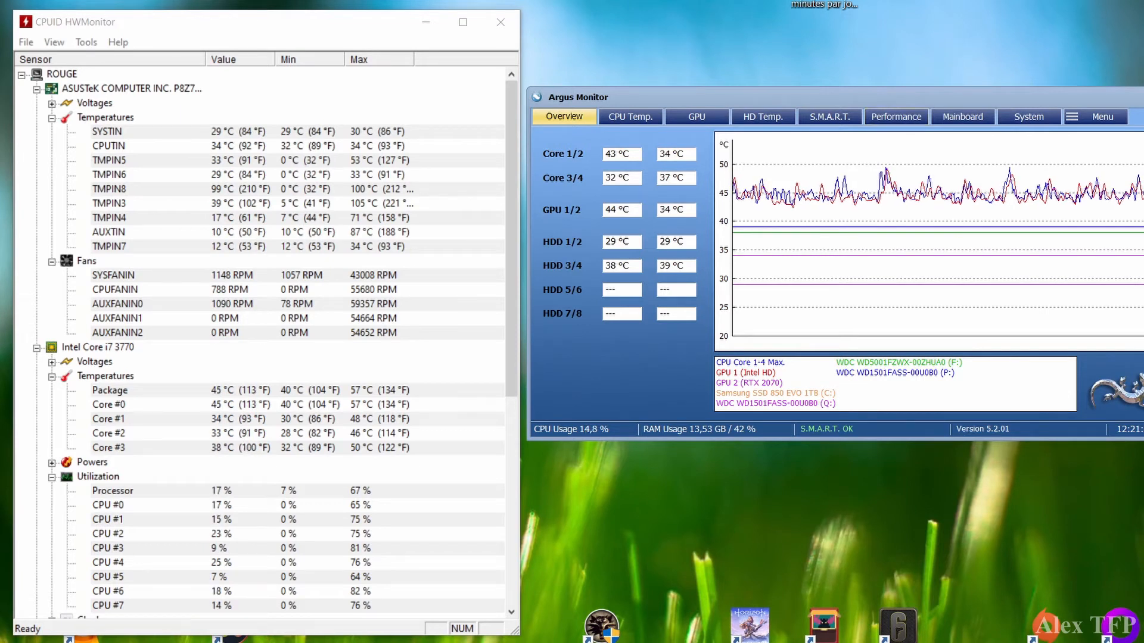
Open the Mainboard page's Fan Control settings listing software- and BIOS-controlled fans.
{"action": "left_click", "coordinate": [962, 117]}
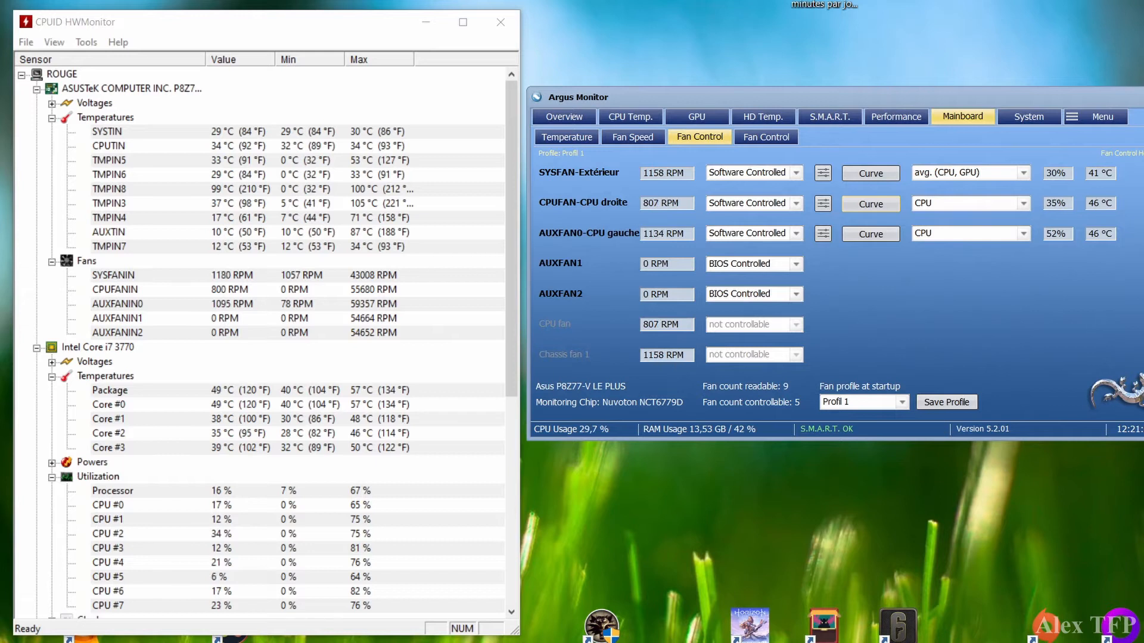
{"action": "left_click", "coordinate": [870, 233]}
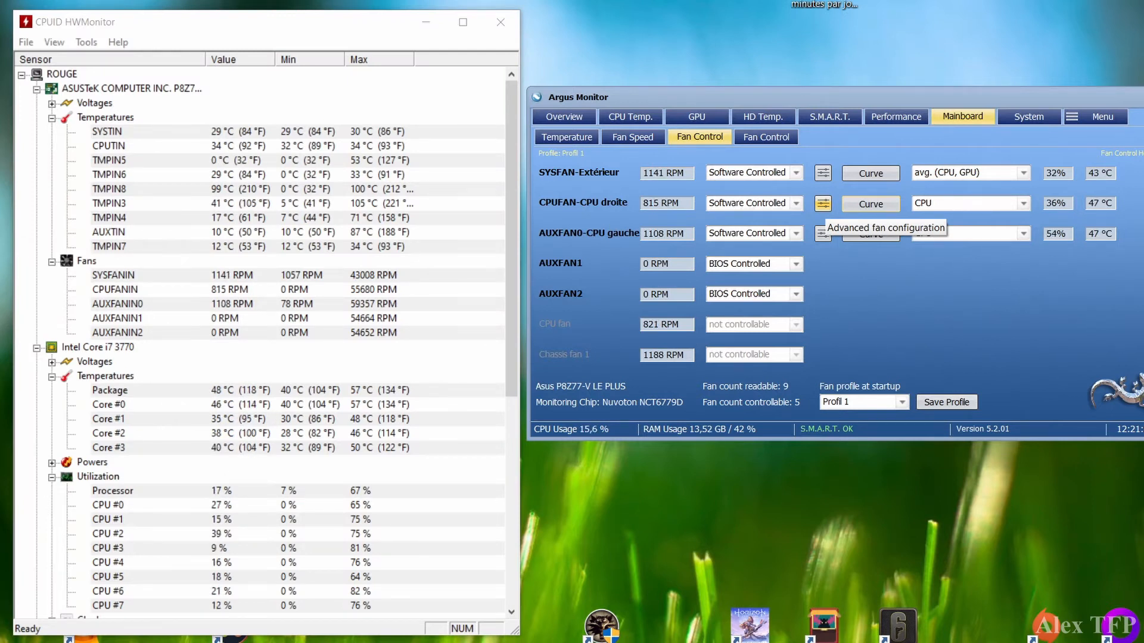
{"action": "left_click", "coordinate": [822, 203]}
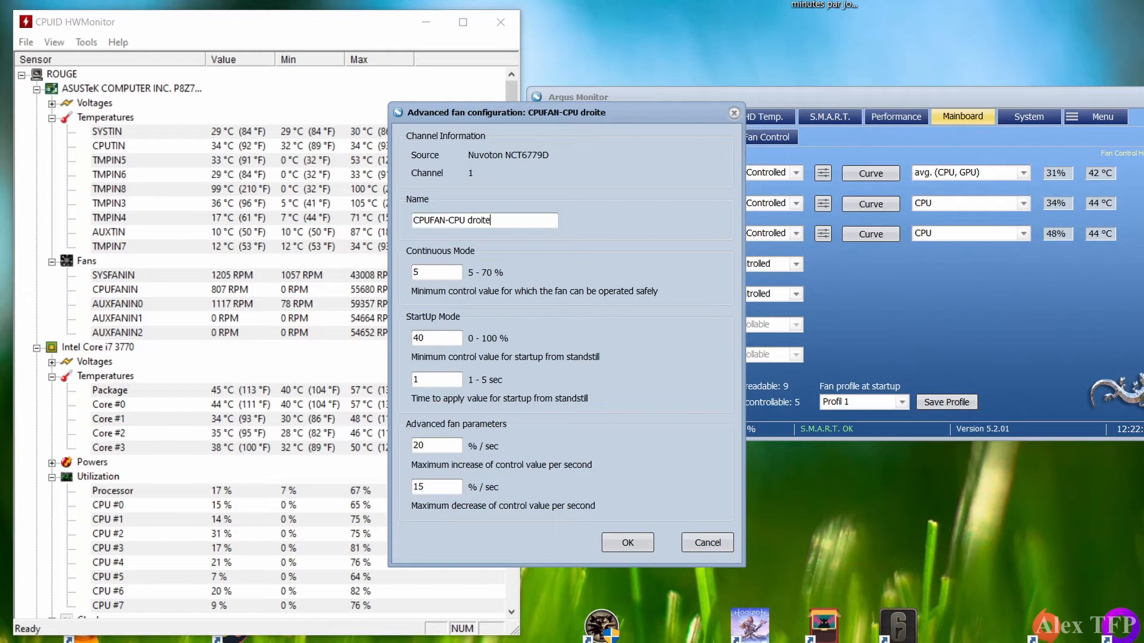
{"action": "triple_click", "coordinate": [484, 220]}
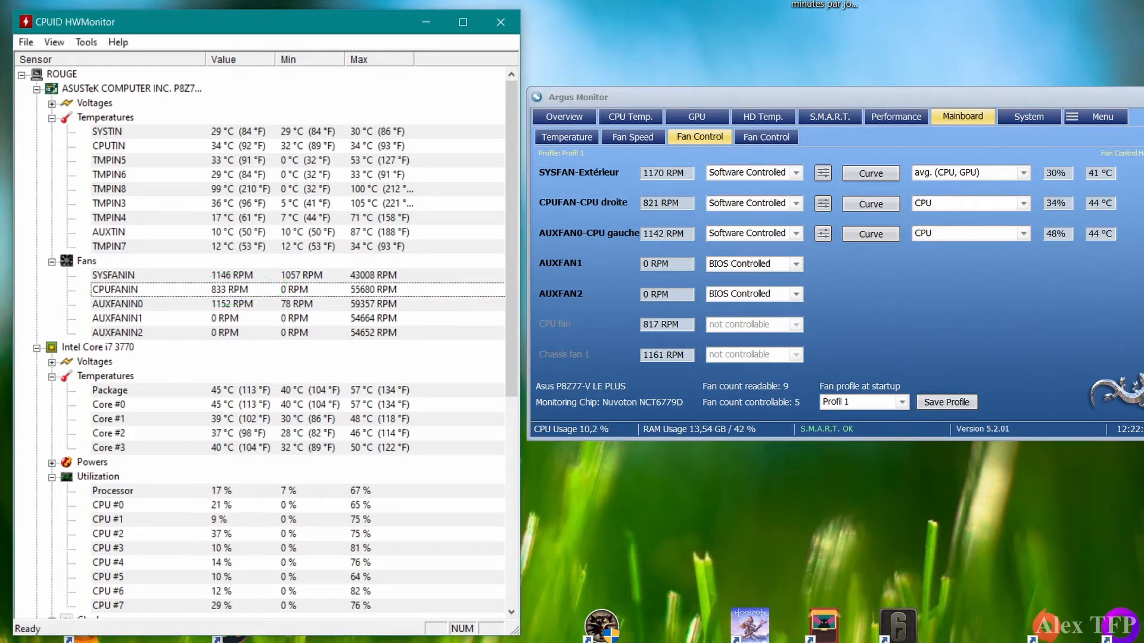
Raise the CPUFAN-CPU droite fan to about 57% and open its temperature curve.
{"action": "left_click", "coordinate": [870, 202]}
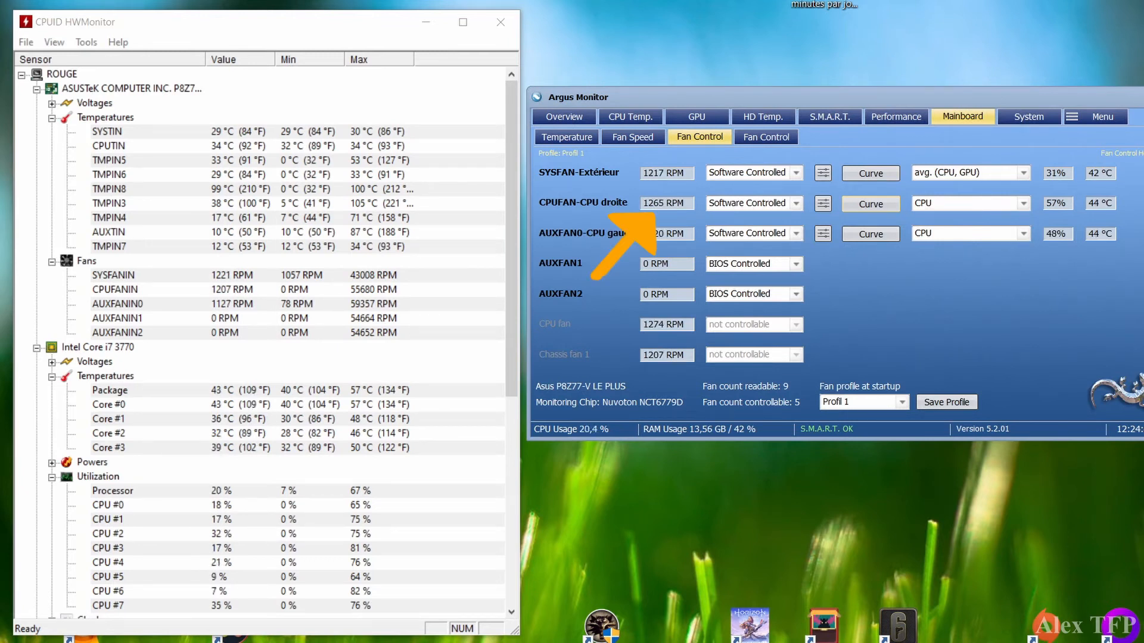
{"action": "left_click", "coordinate": [869, 202]}
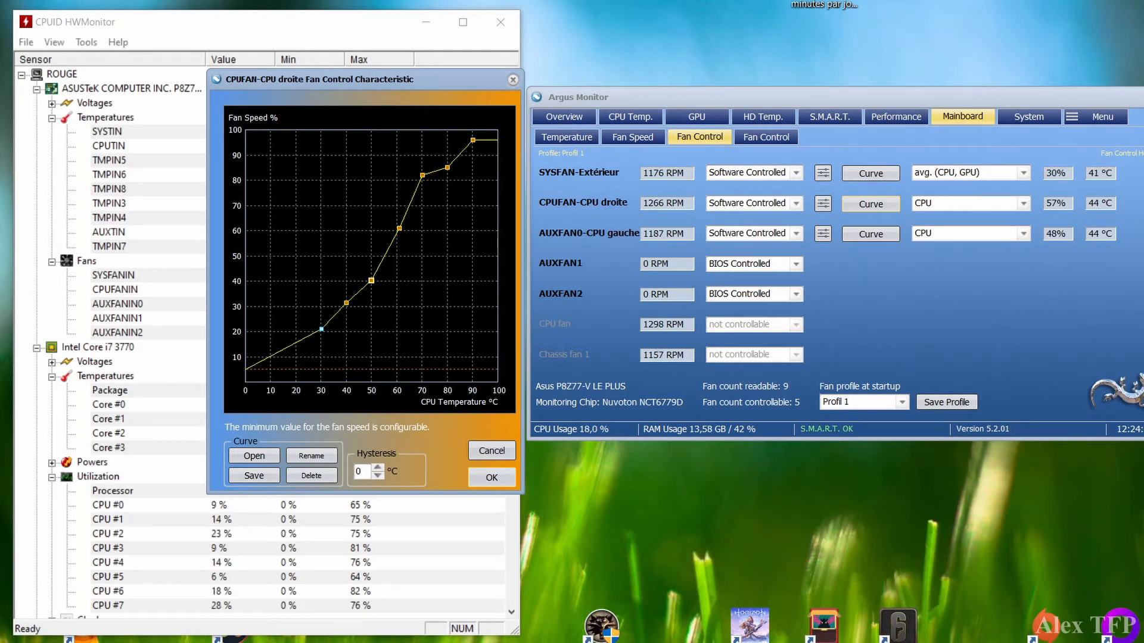
Accept the CPU fan curve running from 20% at 30 °C to 95% at 90 °C.
{"action": "left_click", "coordinate": [490, 450]}
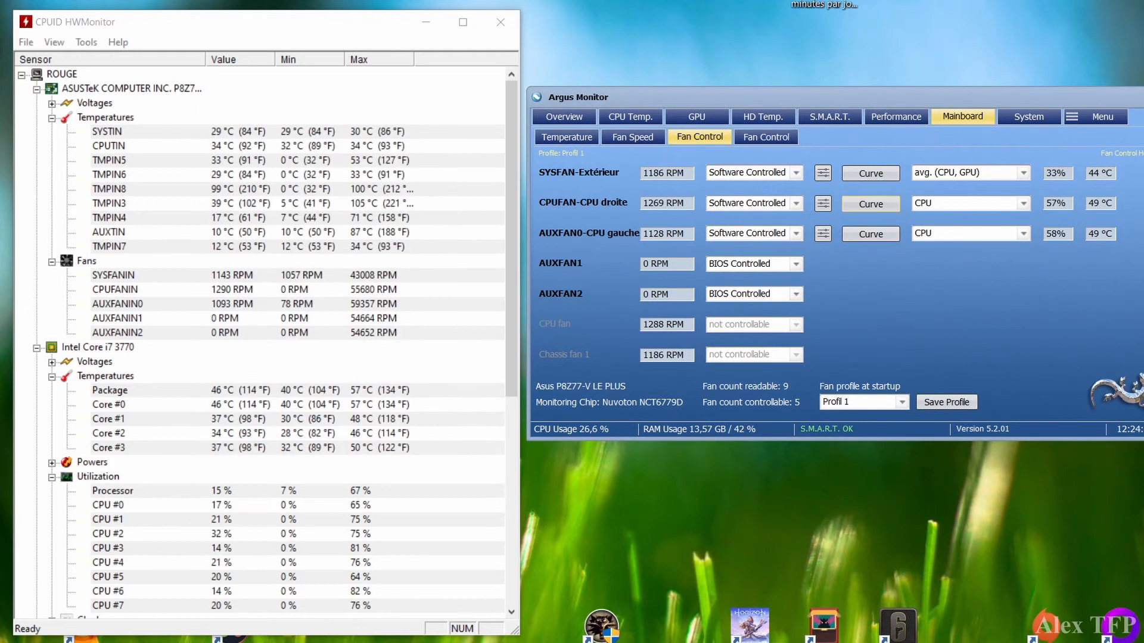